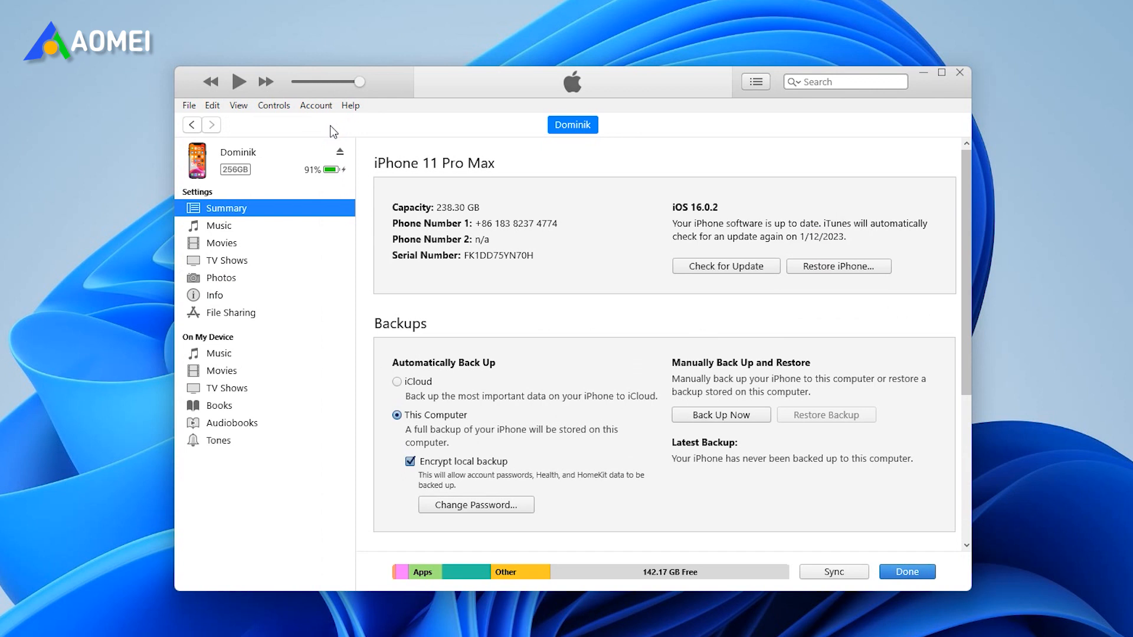
Scroll to Options on the iPhone Summary and tick 'Manually manage music and videos'
{"action": "scroll", "scroll_direction": "down", "scroll_amount": 3}
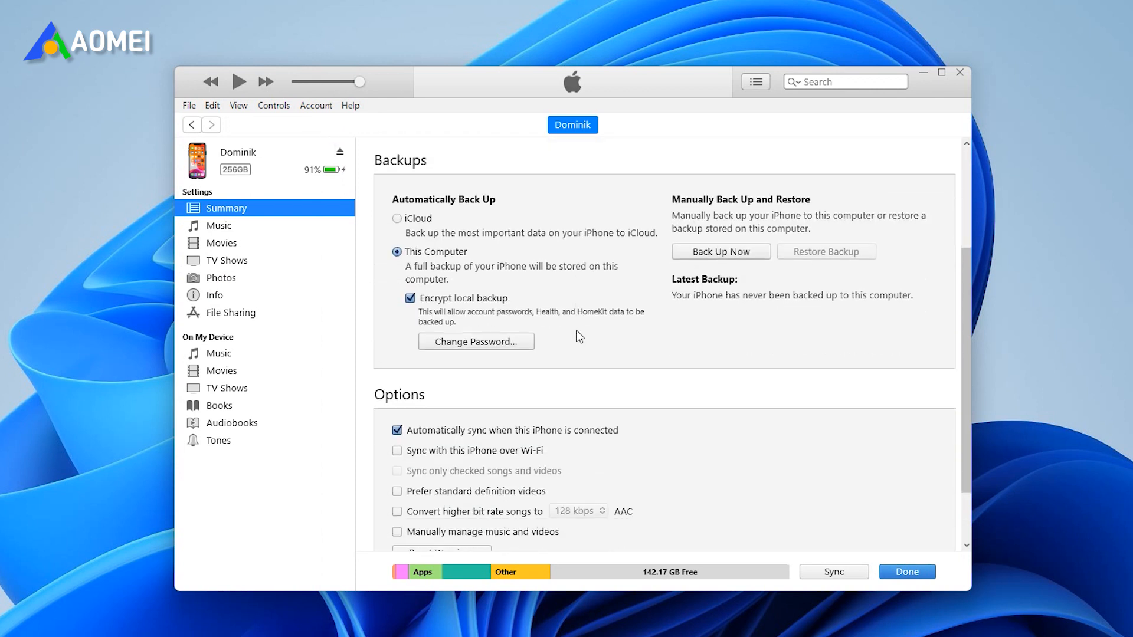
{"action": "scroll", "scroll_direction": "down", "scroll_amount": 3}
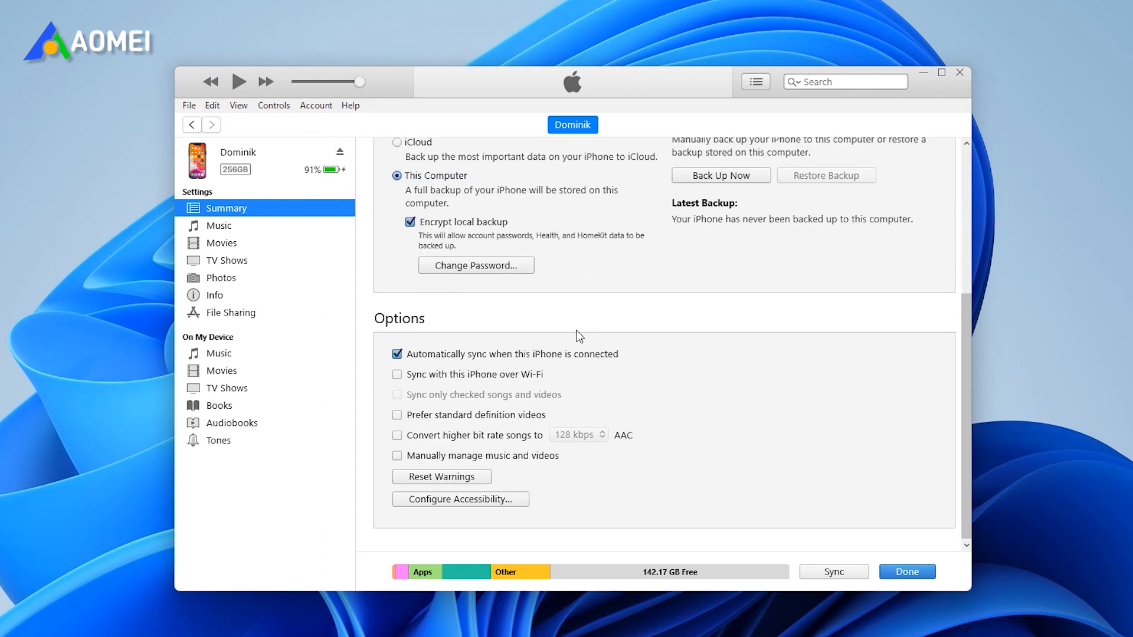
{"action": "mouse_move", "coordinate": [465, 422]}
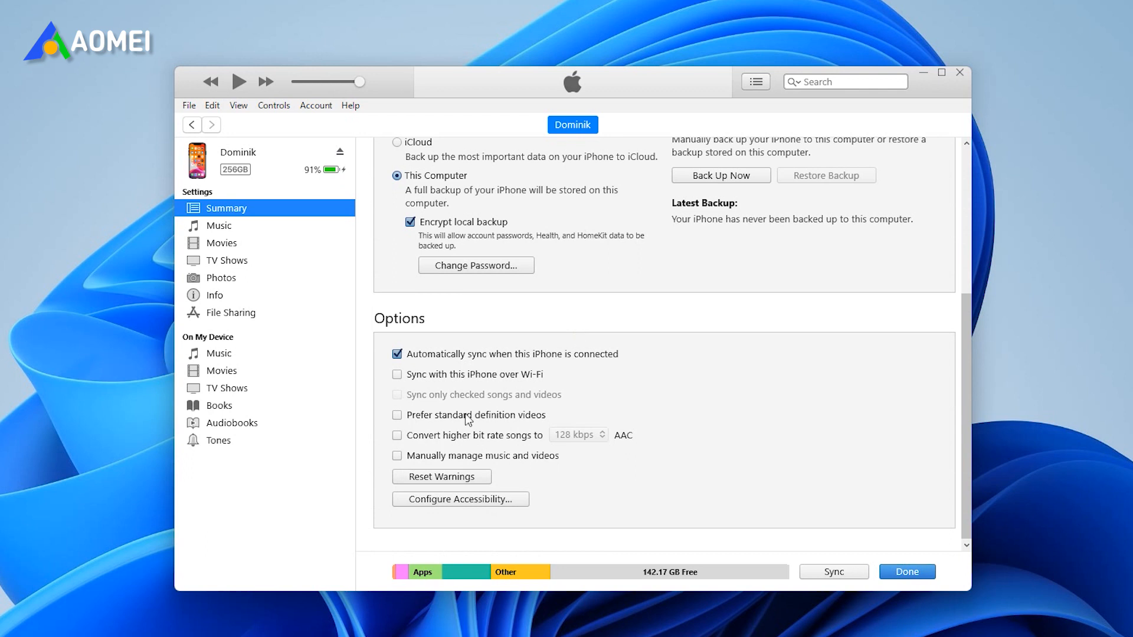
{"action": "left_click", "coordinate": [397, 456]}
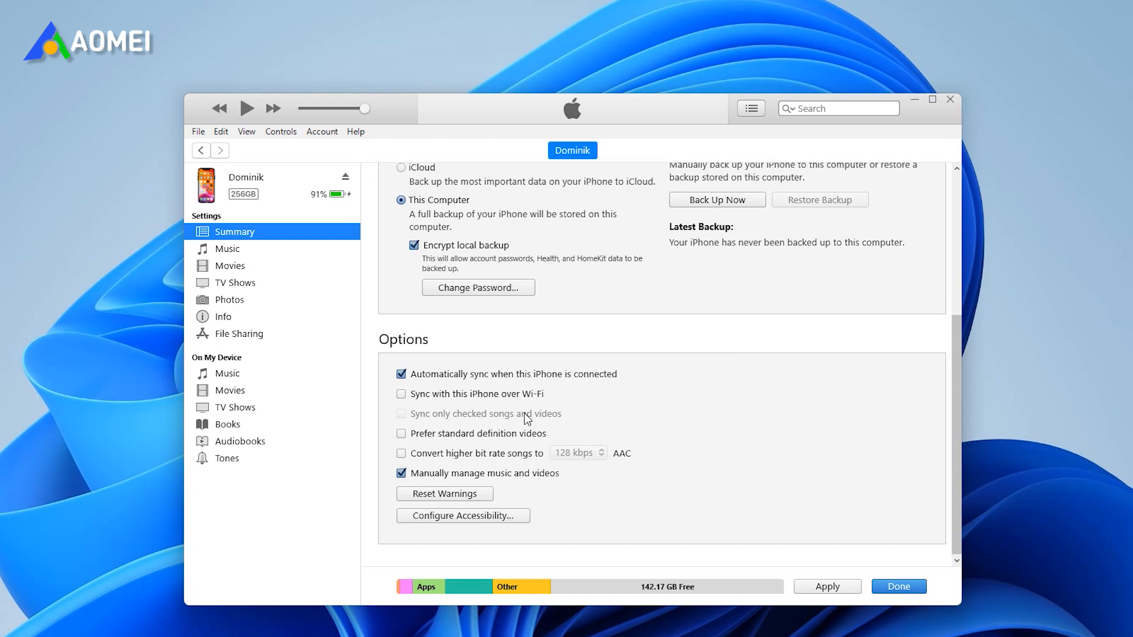
Enable 'List view checkboxes' in Edit > Preferences General, then enable syncing only checked songs and videos
{"action": "left_click", "coordinate": [221, 131]}
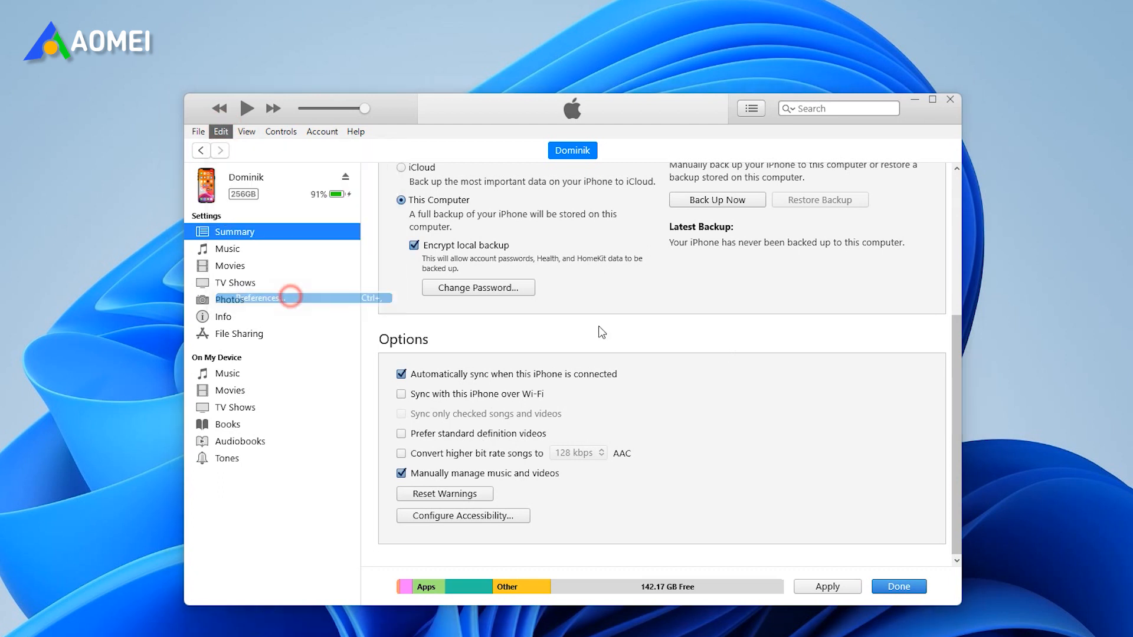
{"action": "left_click", "coordinate": [270, 298]}
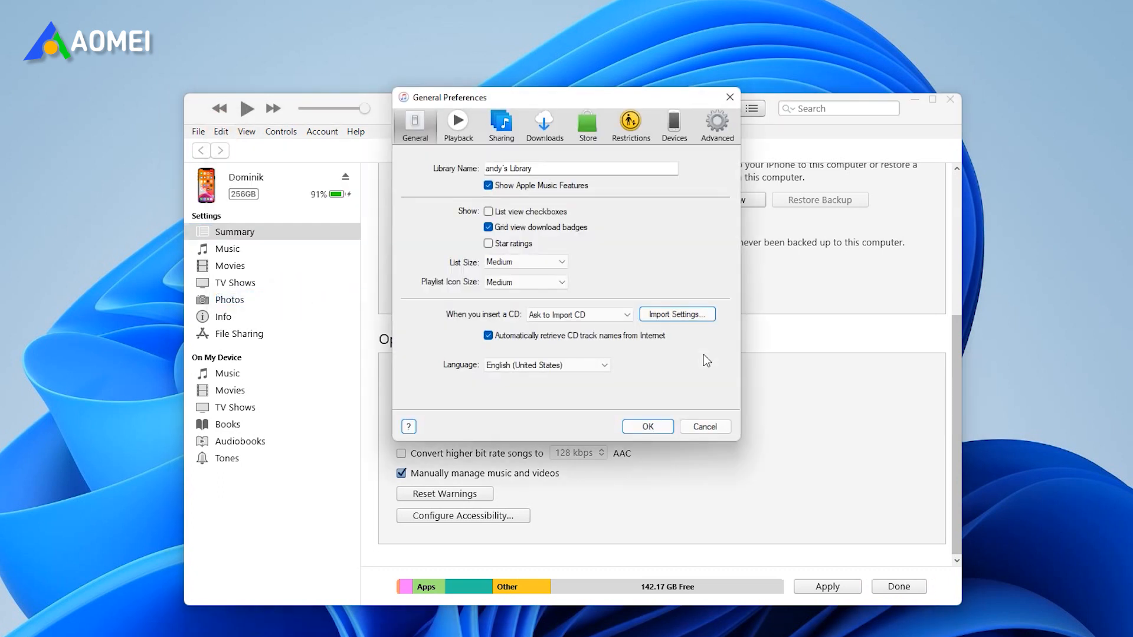
{"action": "left_click", "coordinate": [488, 211]}
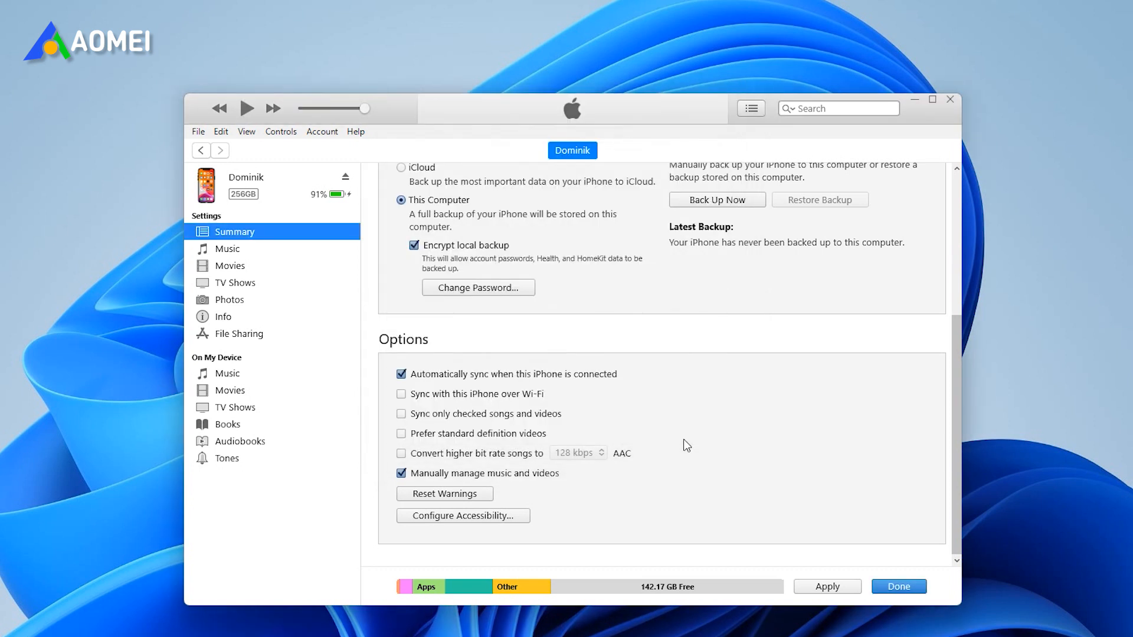
{"action": "left_click", "coordinate": [401, 413]}
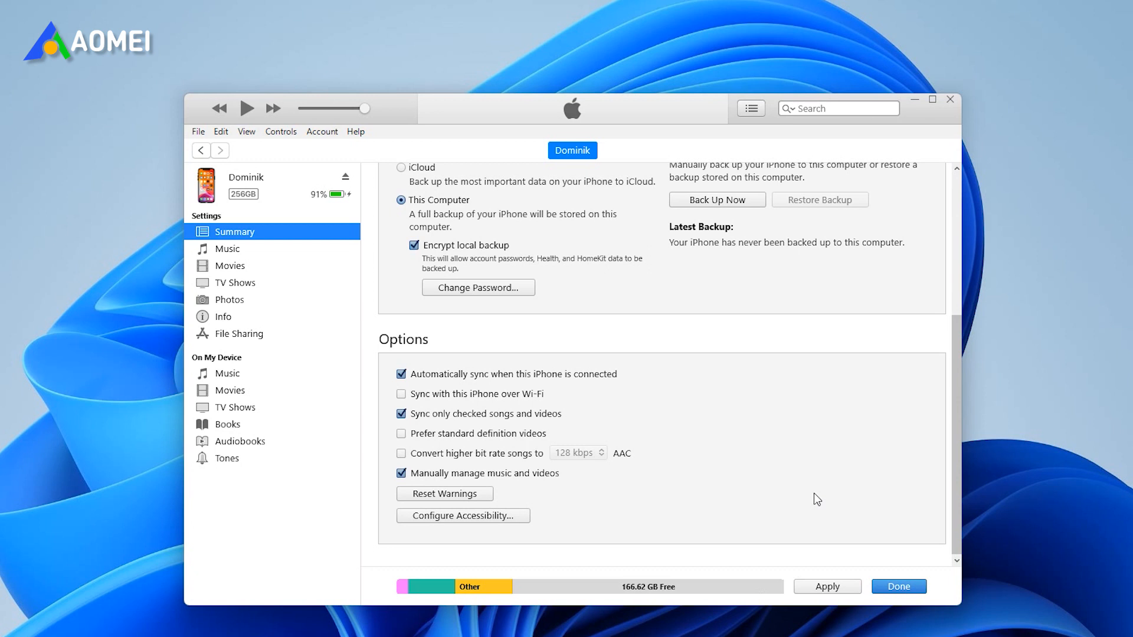
{"action": "mouse_move", "coordinate": [840, 591]}
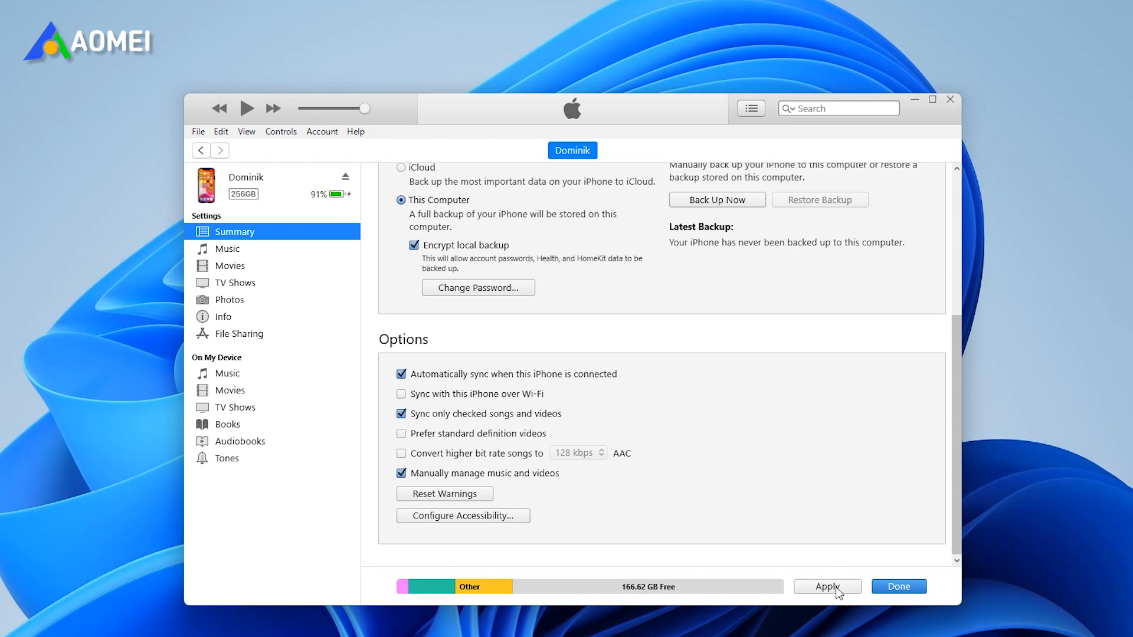
Apply the updated iPhone sync settings
{"action": "left_click", "coordinate": [827, 586]}
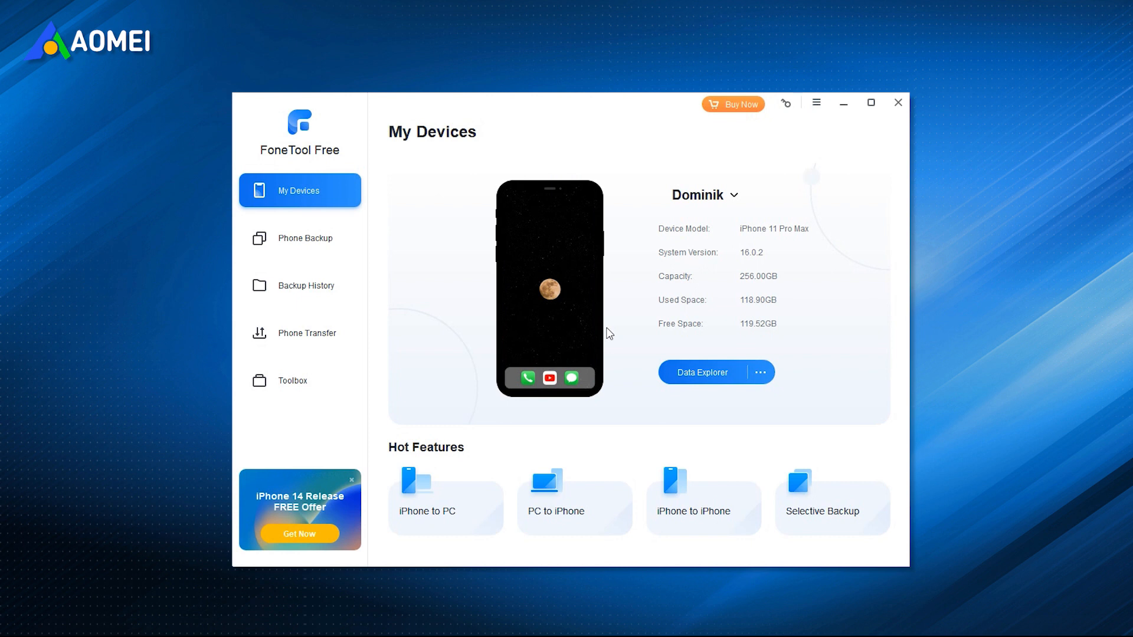
Browse FoneTool's transfer modes, dismiss the download promo, and return to the iPhone 11 Pro Max overview
{"action": "left_click", "coordinate": [306, 333]}
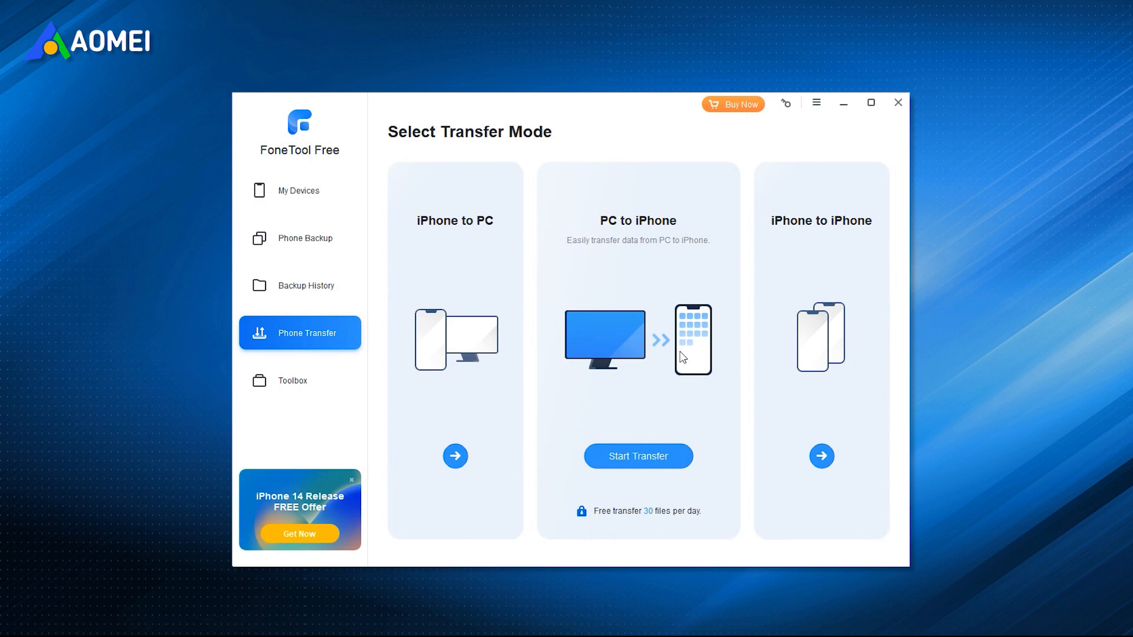
{"action": "left_click", "coordinate": [638, 456]}
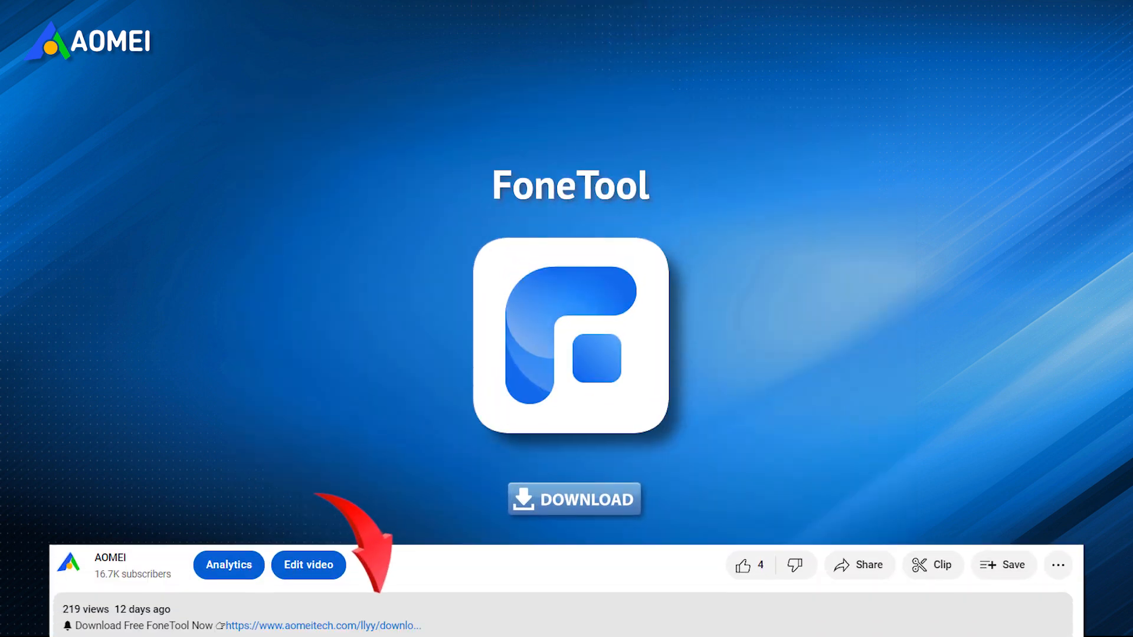
{"action": "left_click", "coordinate": [574, 499]}
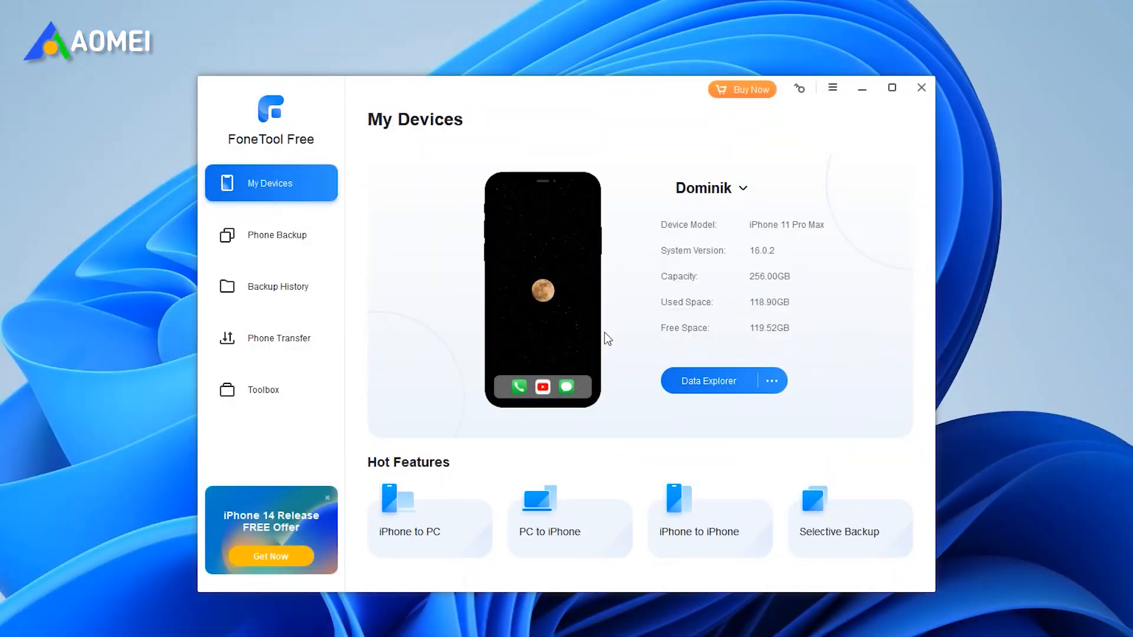
Start a PC to iPhone transfer from FoneTool's Phone Transfer section
{"action": "left_click", "coordinate": [279, 338]}
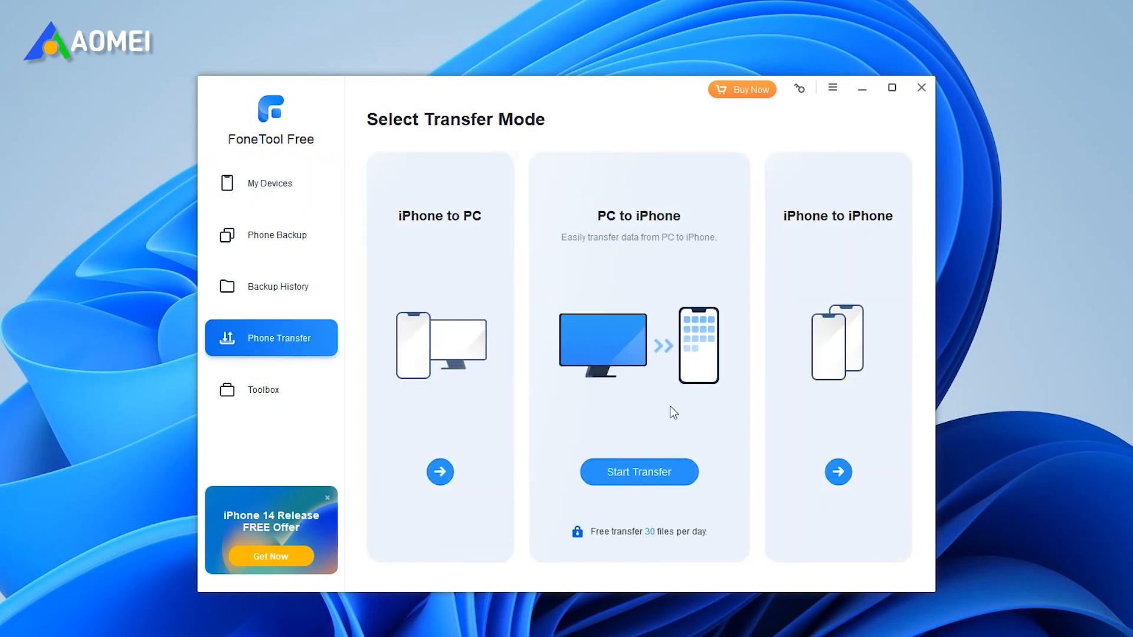
{"action": "left_click", "coordinate": [639, 472]}
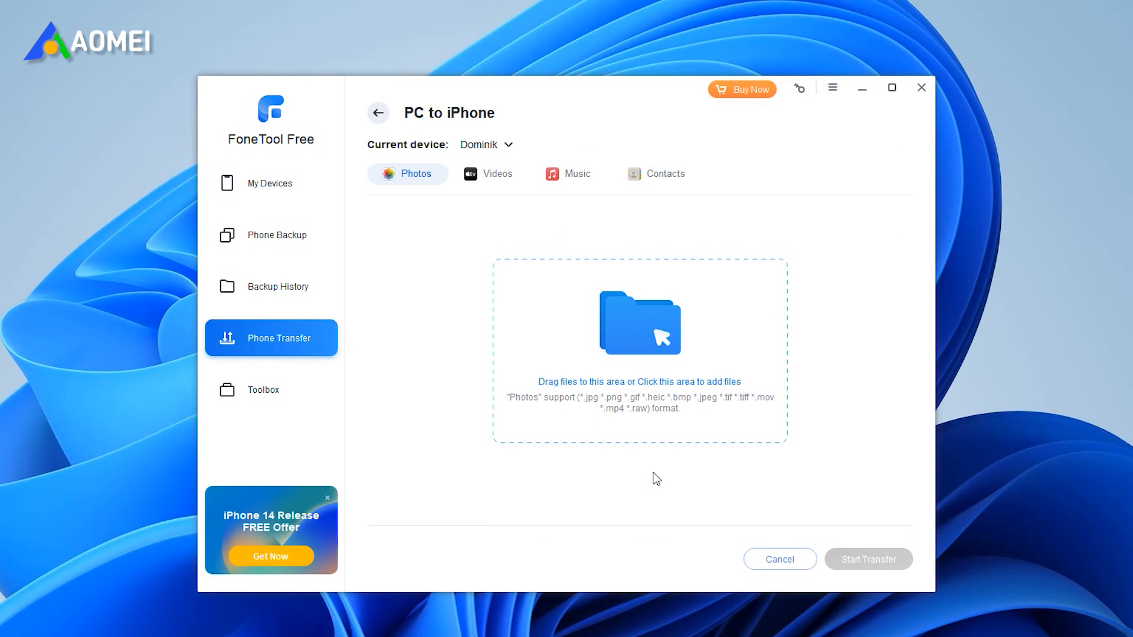
Switch to the Music tab and send the three added MP3s to the iPhone
{"action": "left_click", "coordinate": [575, 173]}
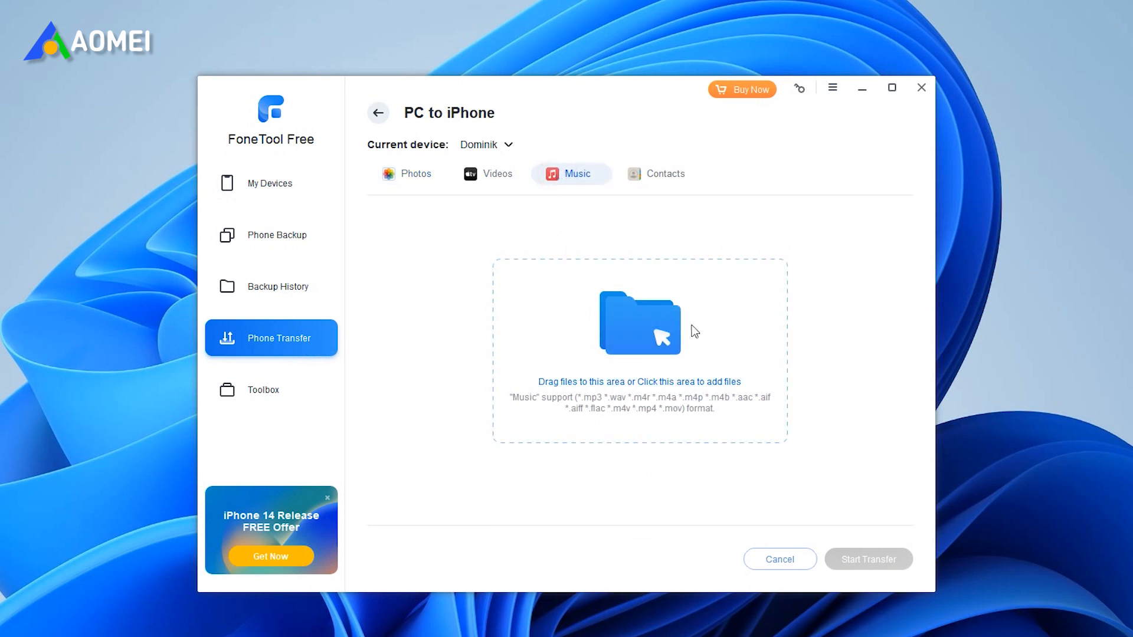
{"action": "mouse_move", "coordinate": [665, 401]}
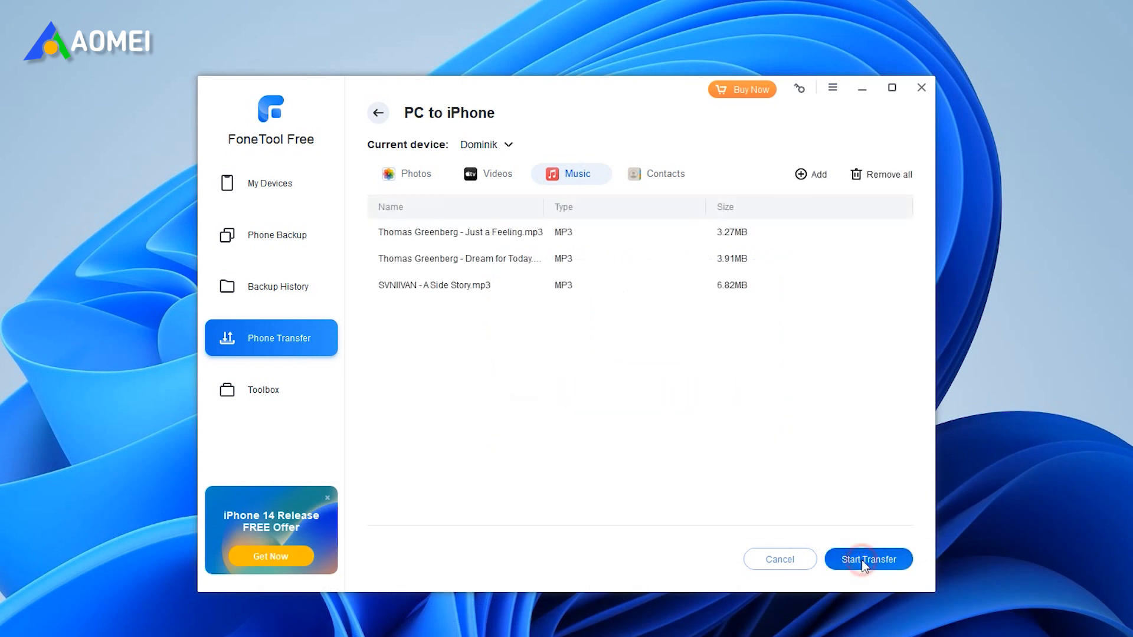
{"action": "left_click", "coordinate": [868, 559]}
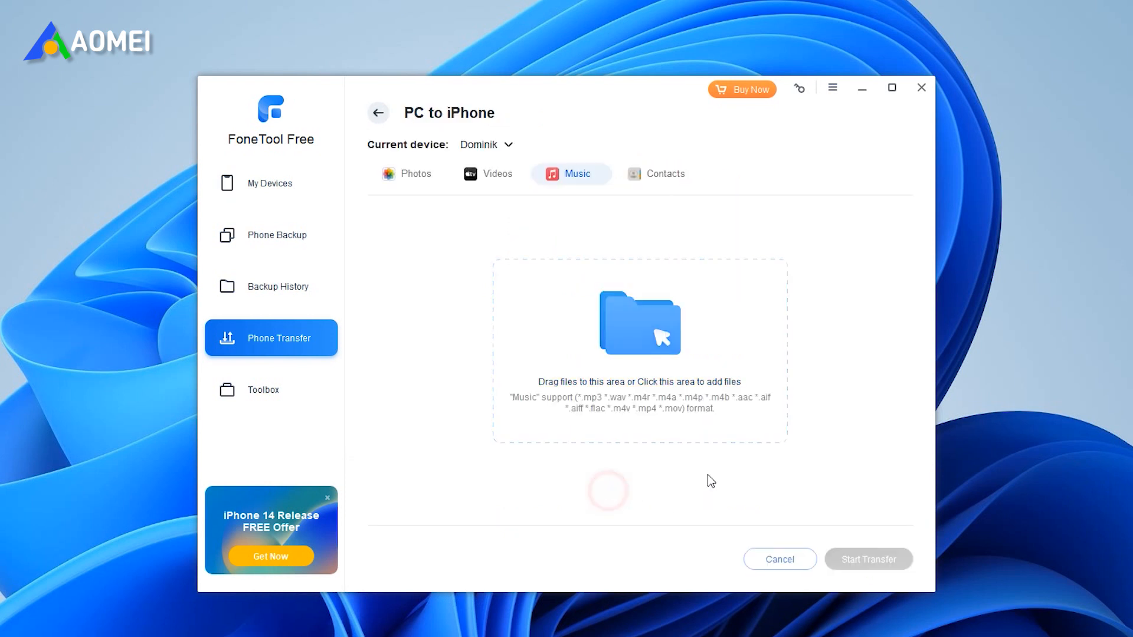
{"action": "mouse_move", "coordinate": [854, 480]}
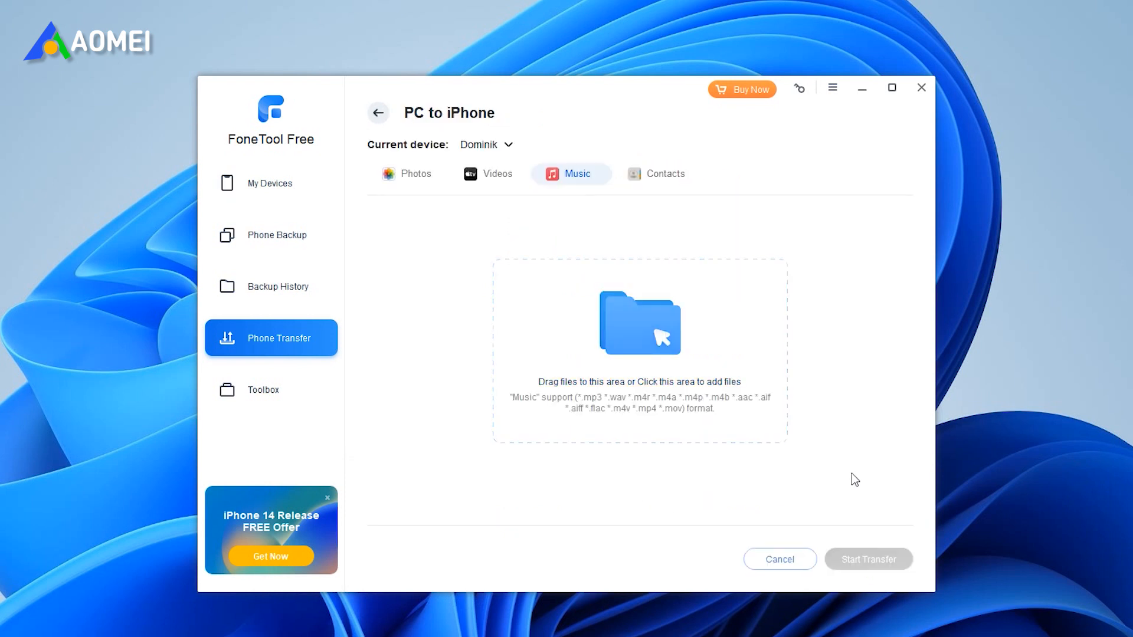